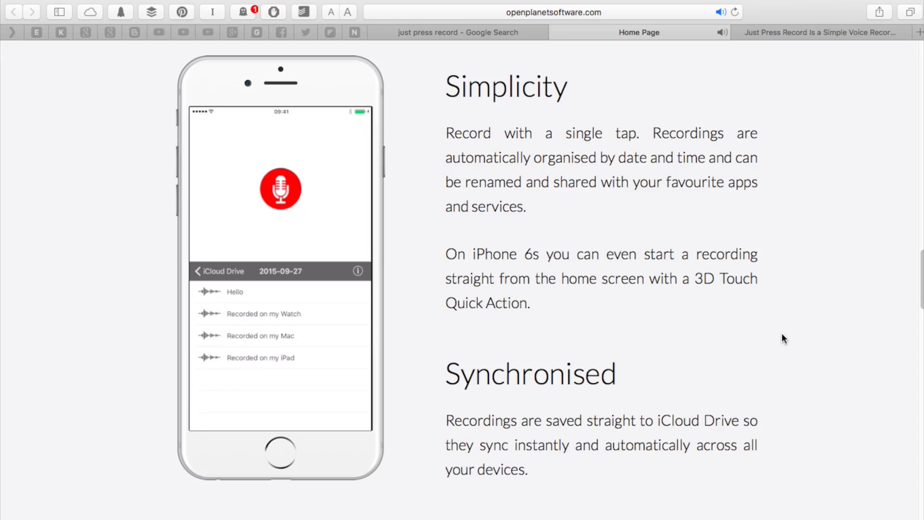
- Browse down the openplanetsoftware.com Just Press Record page to the download section
{"action": "scroll", "scroll_direction": "down", "scroll_amount": 3}
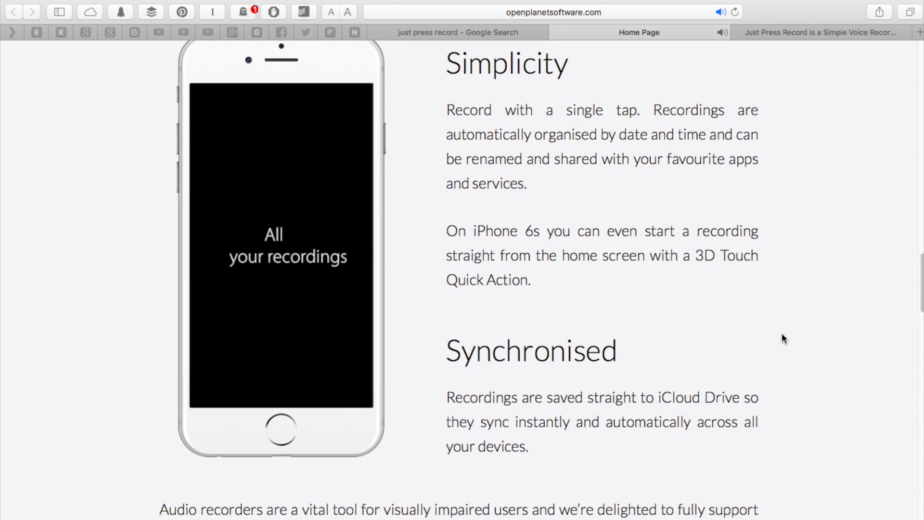
{"action": "scroll", "scroll_direction": "down", "scroll_amount": 3}
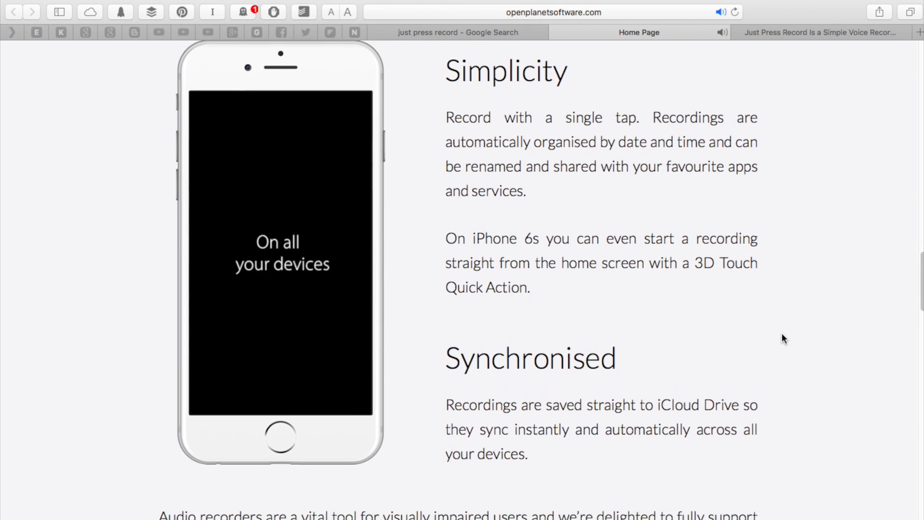
{"action": "scroll", "scroll_direction": "up", "scroll_amount": 3}
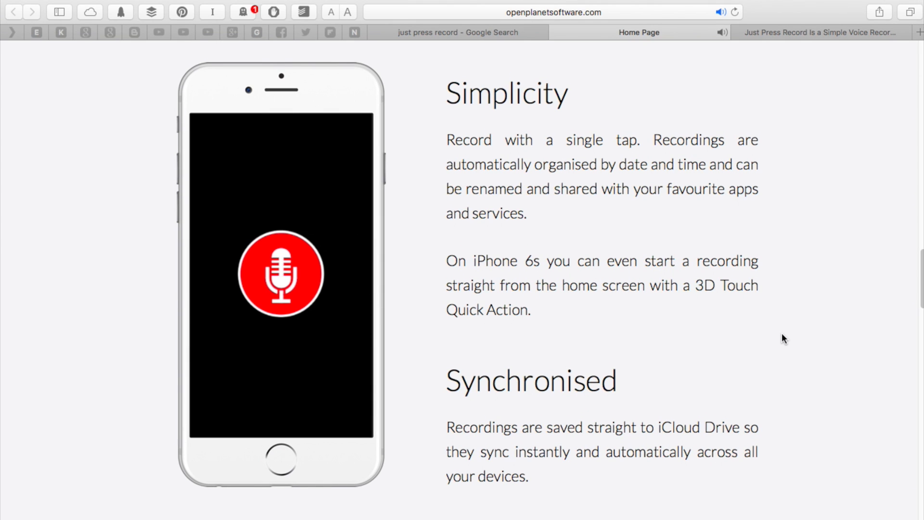
{"action": "scroll", "scroll_direction": "down", "scroll_amount": 3}
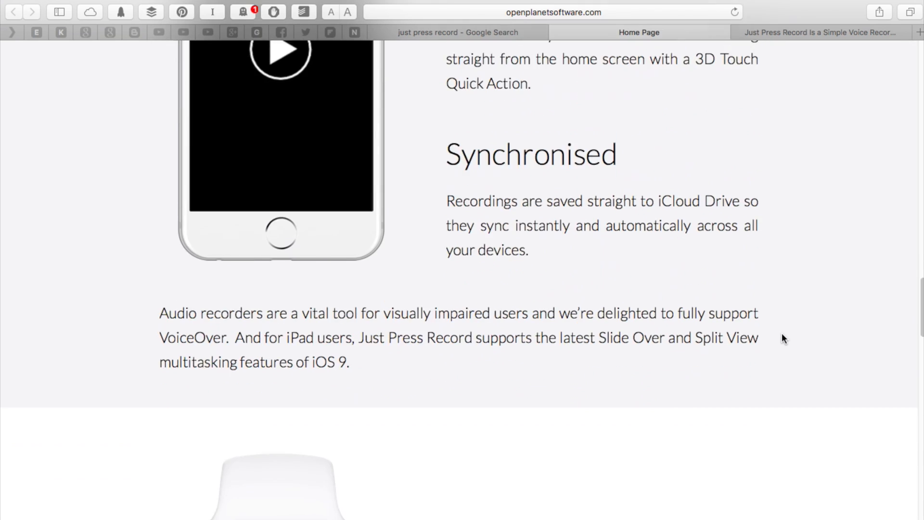
{"action": "scroll", "scroll_direction": "down", "scroll_amount": 3}
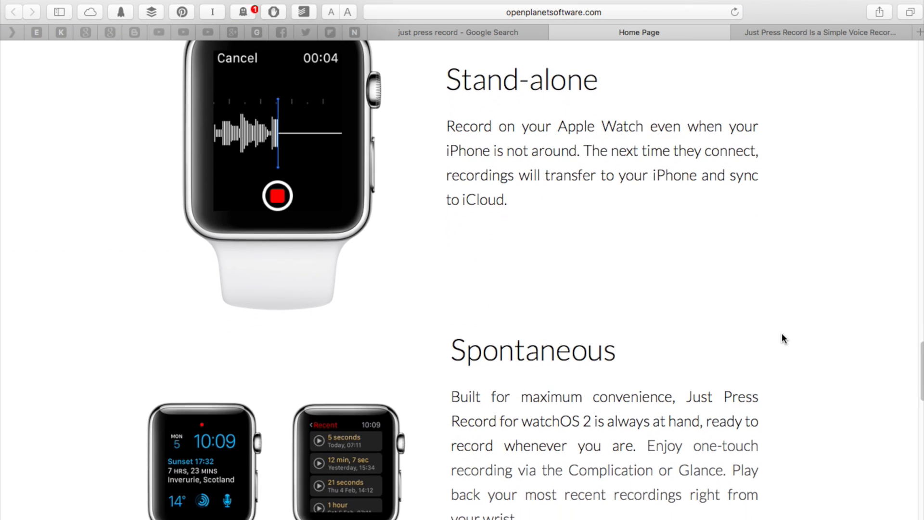
{"action": "scroll", "scroll_direction": "down", "scroll_amount": 3}
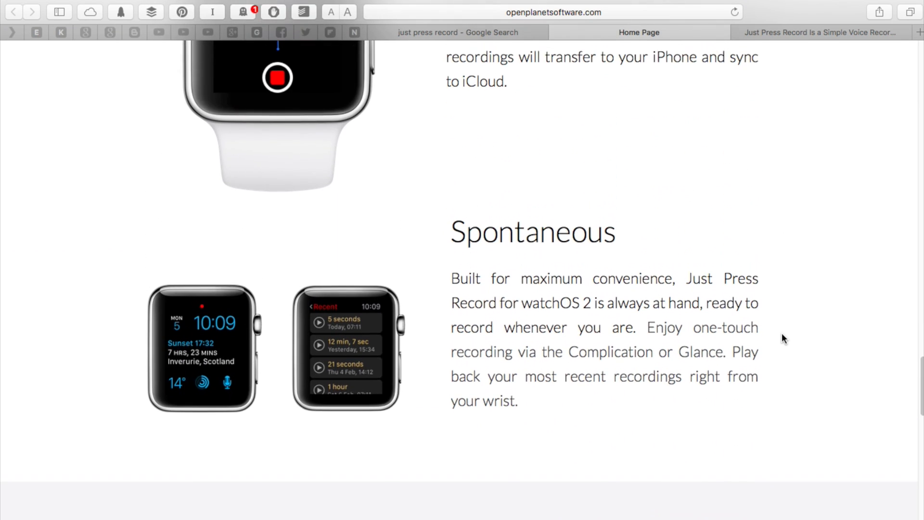
{"action": "scroll", "scroll_direction": "down", "scroll_amount": 3}
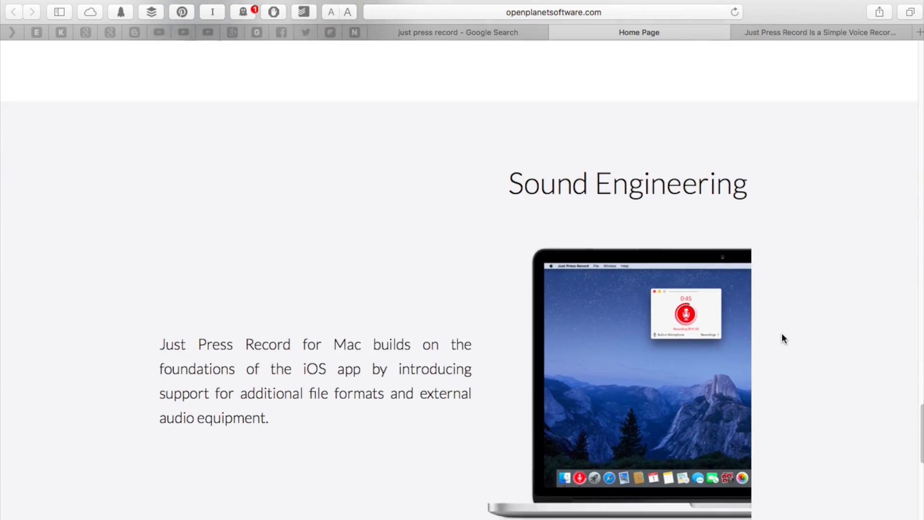
{"action": "scroll", "scroll_direction": "down", "scroll_amount": 3}
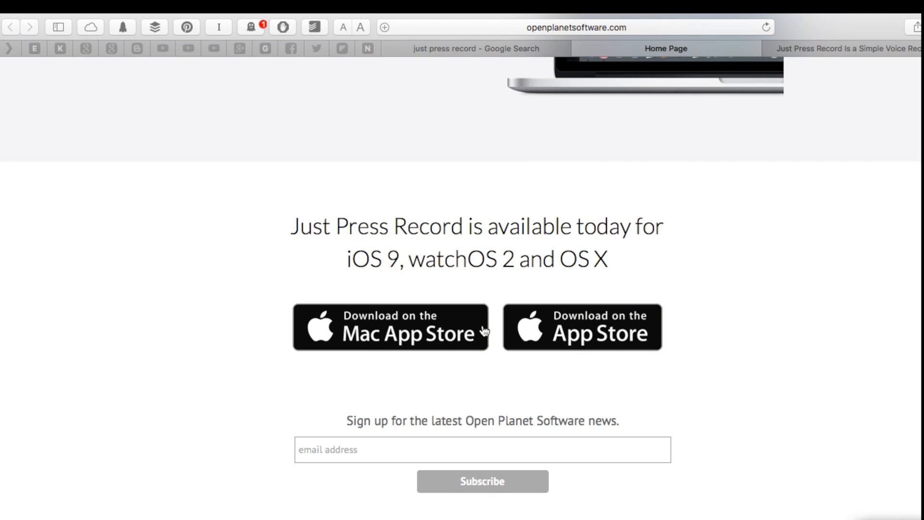
{"action": "mouse_move", "coordinate": [401, 327]}
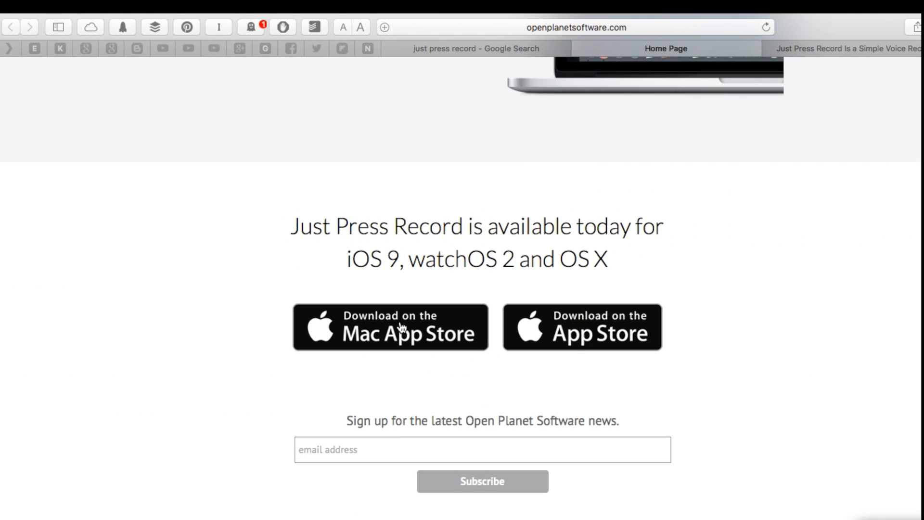
- Follow 'Download on the Mac App Store' and view the listing in the App Store app
{"action": "left_click", "coordinate": [390, 328]}
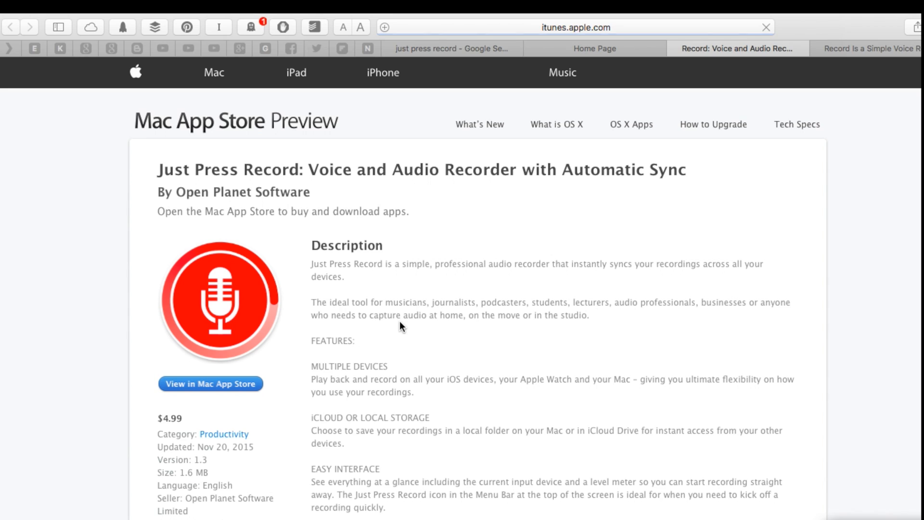
{"action": "left_click", "coordinate": [210, 384]}
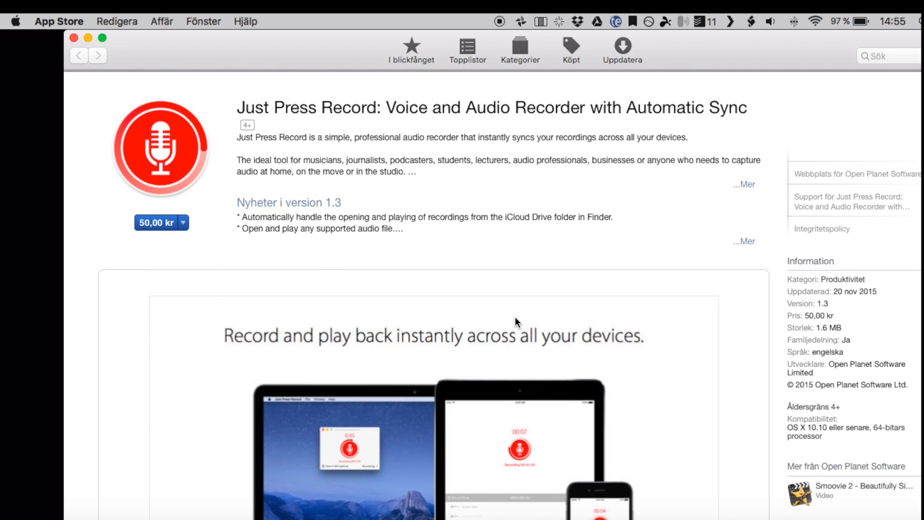
{"action": "scroll", "scroll_direction": "down", "scroll_amount": 3}
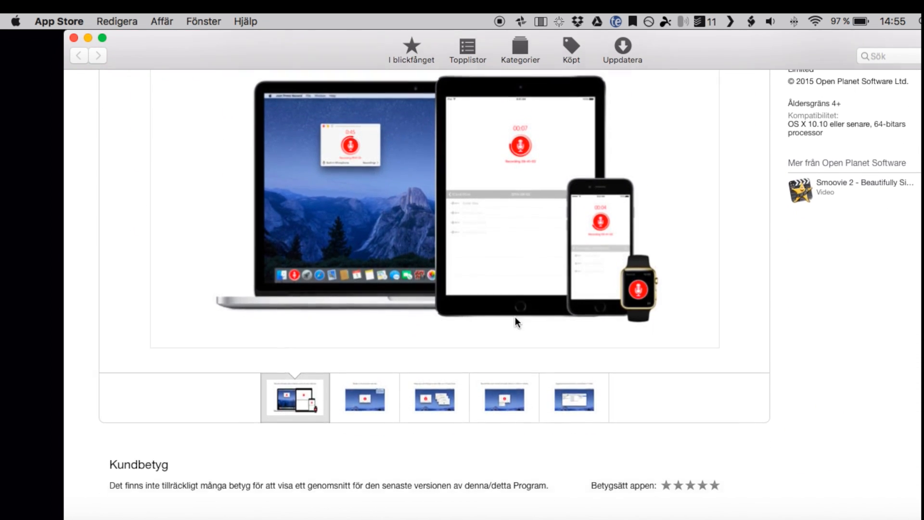
{"action": "scroll", "scroll_direction": "up", "scroll_amount": 3}
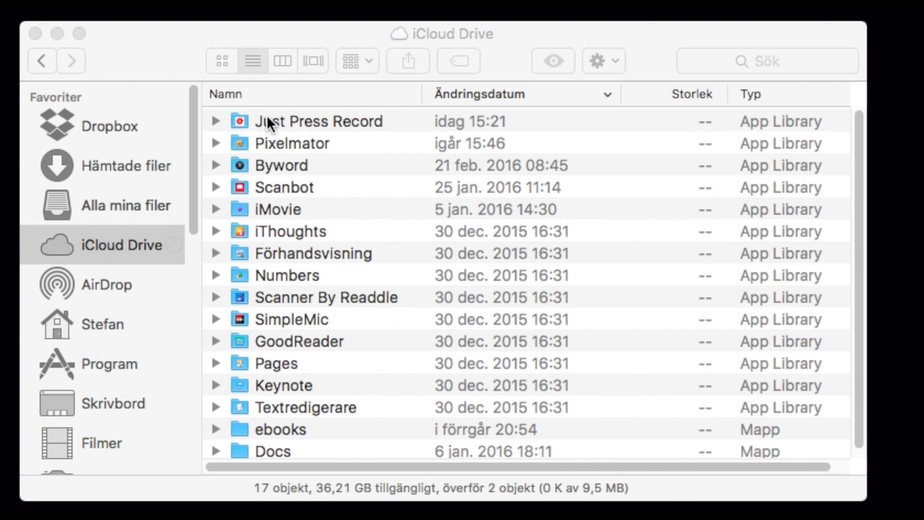
- Browse the Just Press Record iCloud Drive folder and its 2016-03-06 recordings, then return
{"action": "double_click", "coordinate": [319, 121]}
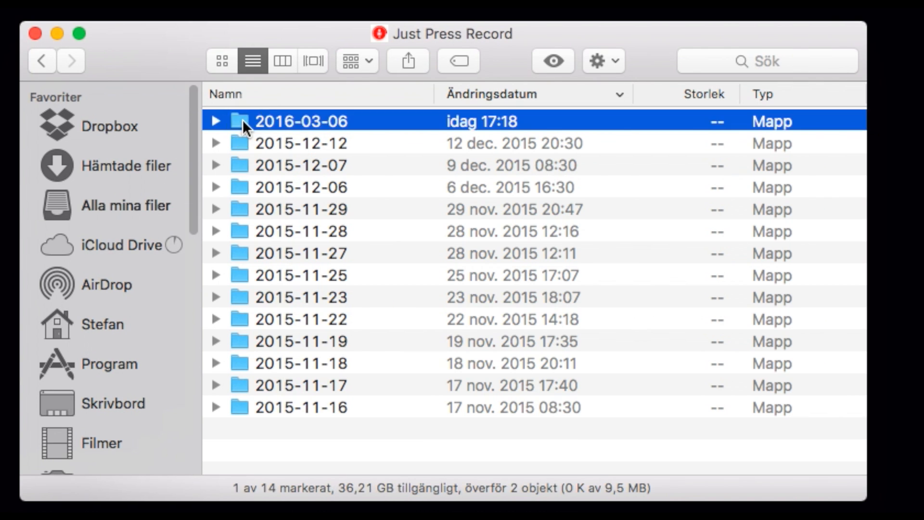
{"action": "double_click", "coordinate": [302, 122]}
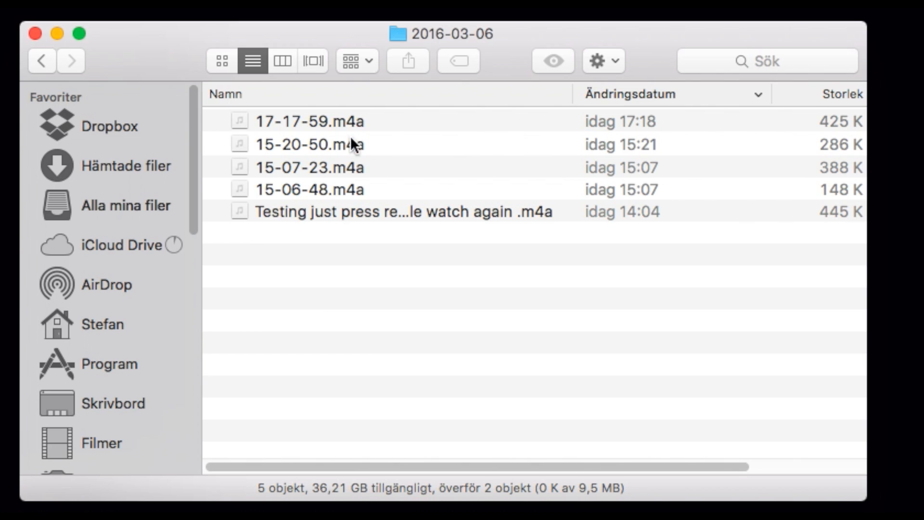
{"action": "mouse_move", "coordinate": [80, 118]}
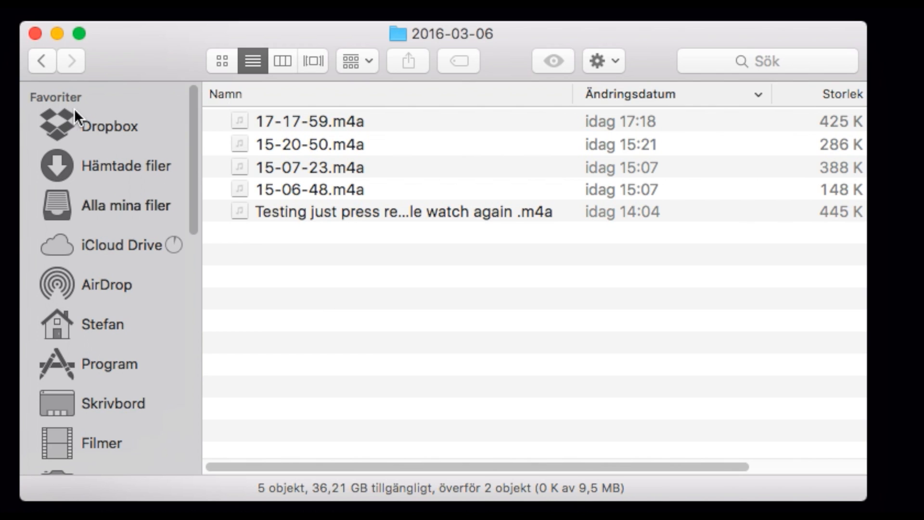
{"action": "left_click", "coordinate": [41, 60]}
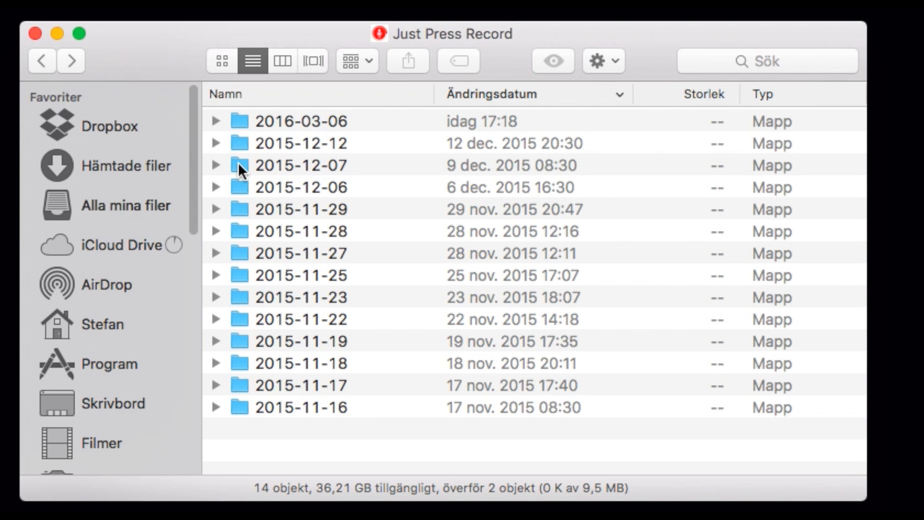
{"action": "left_click", "coordinate": [216, 121]}
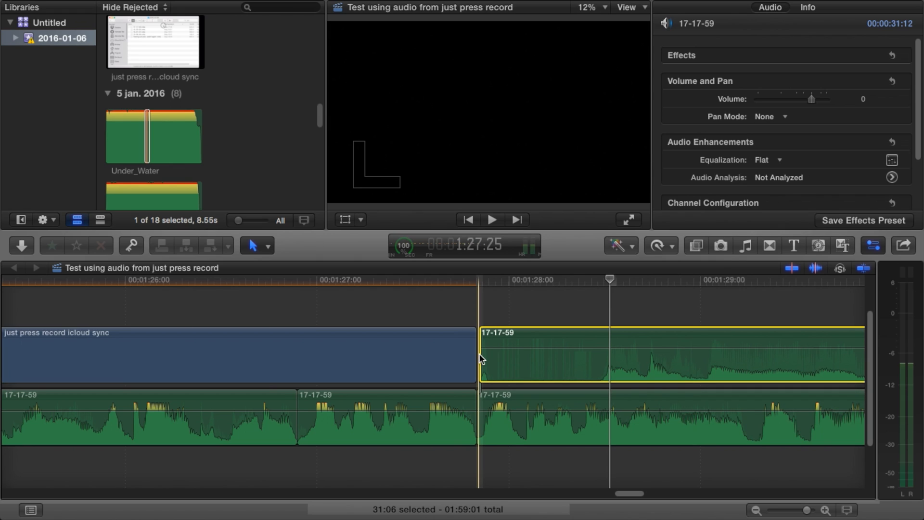
{"action": "mouse_move", "coordinate": [688, 366]}
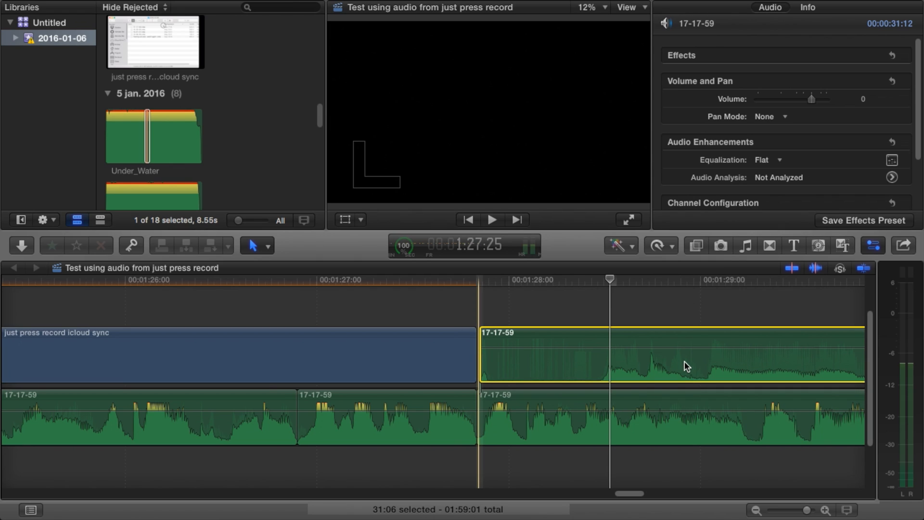